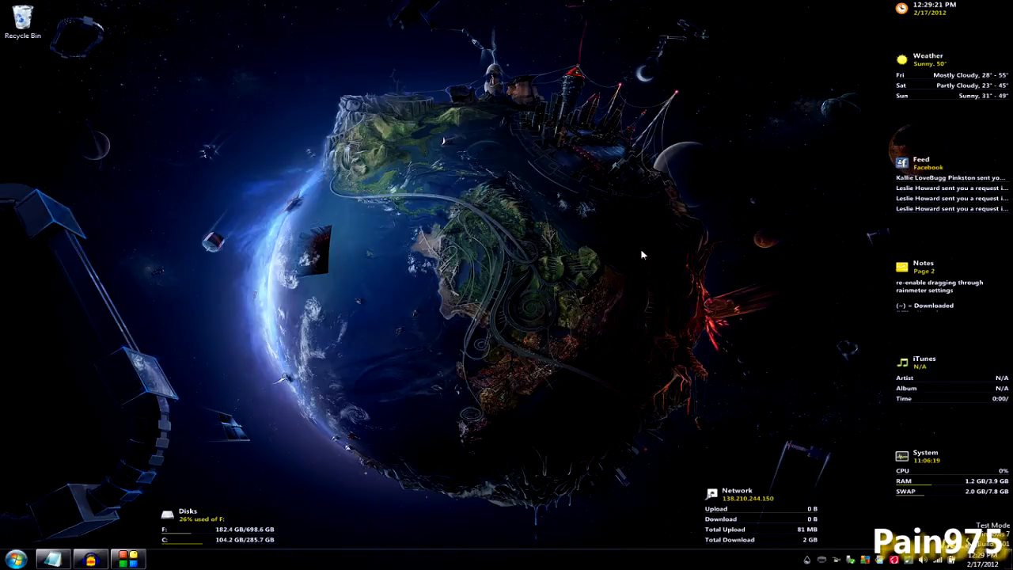
Step: Launch cmd.exe by searching 'cmd' from the Start menu
{"action": "left_click", "coordinate": [14, 559]}
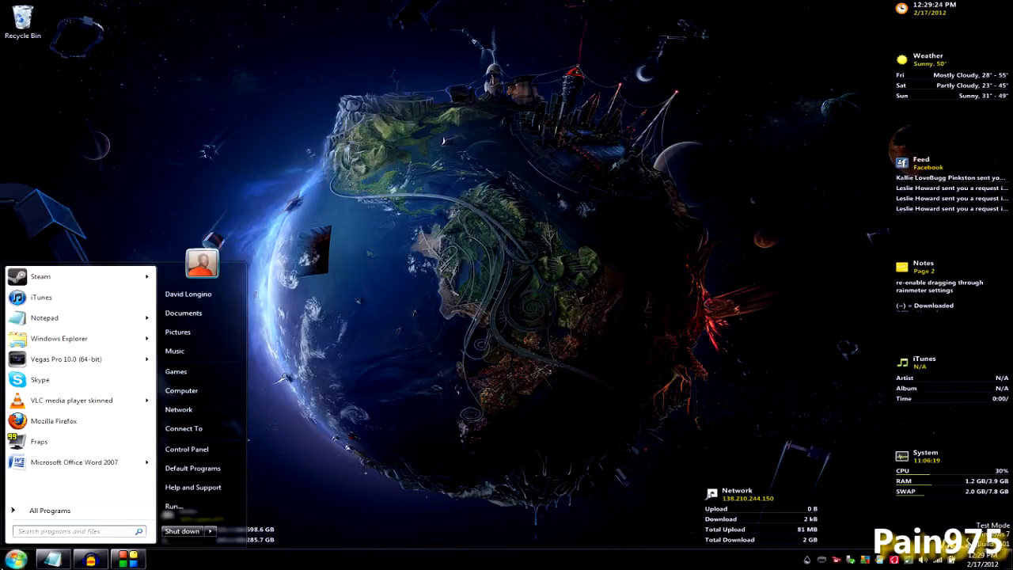
{"action": "type", "text": "cmd"}
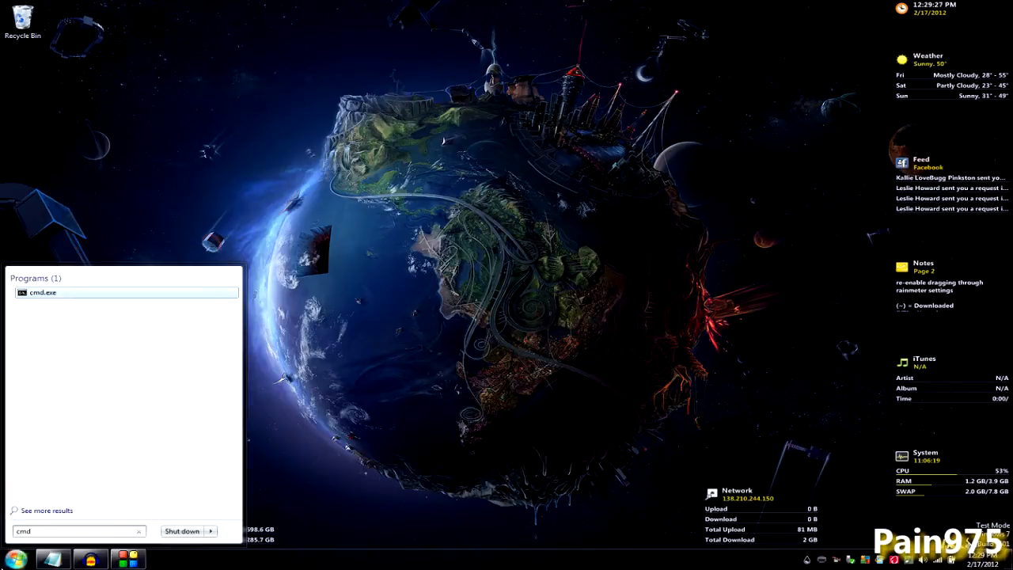
{"action": "left_click", "coordinate": [44, 291]}
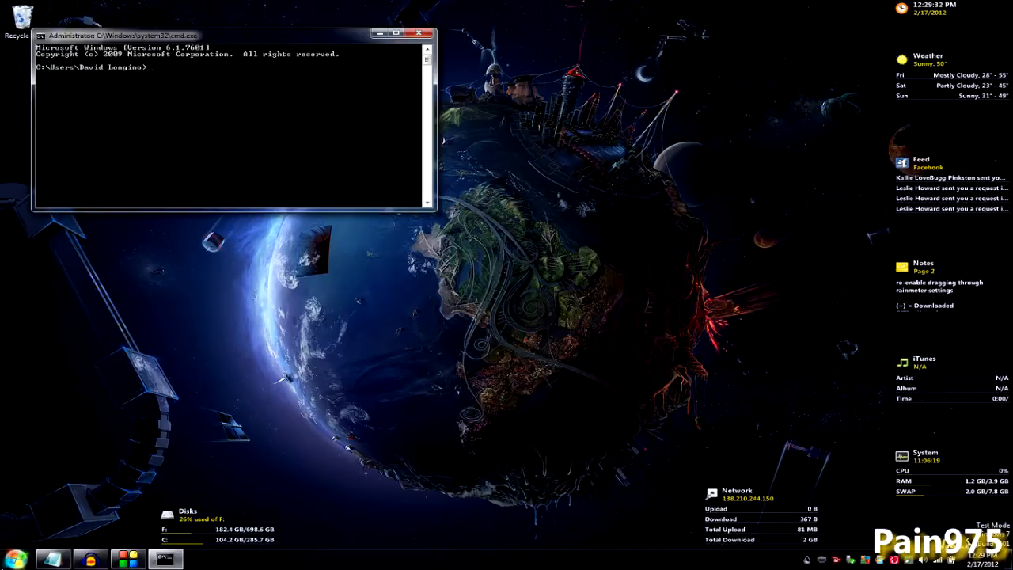
Step: Run ipconfig/all to list the wireless adapter's IPv4 address 192.168.1.110, mask and gateway
{"action": "type", "text": "ip"}
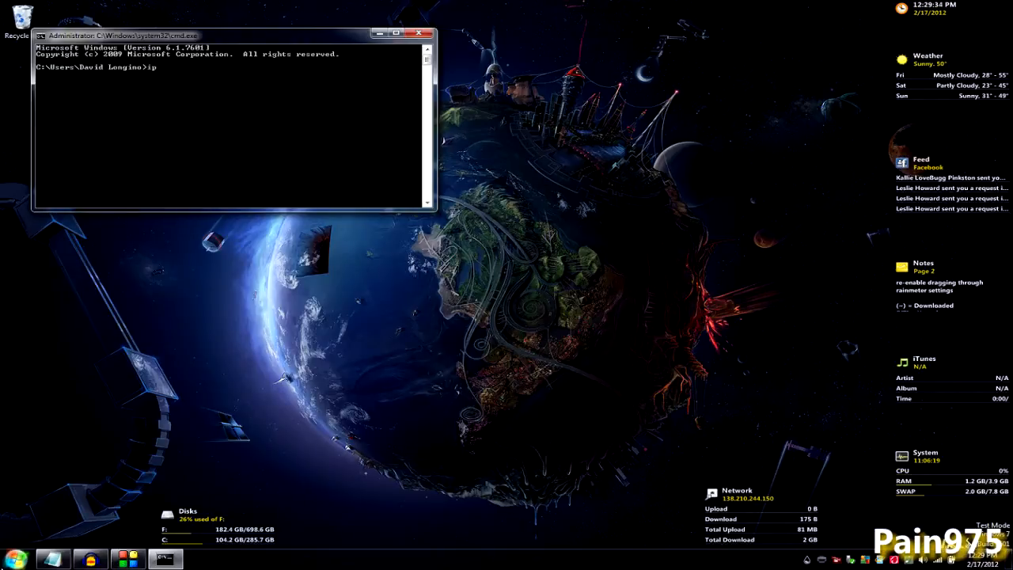
{"action": "type", "text": "config/all"}
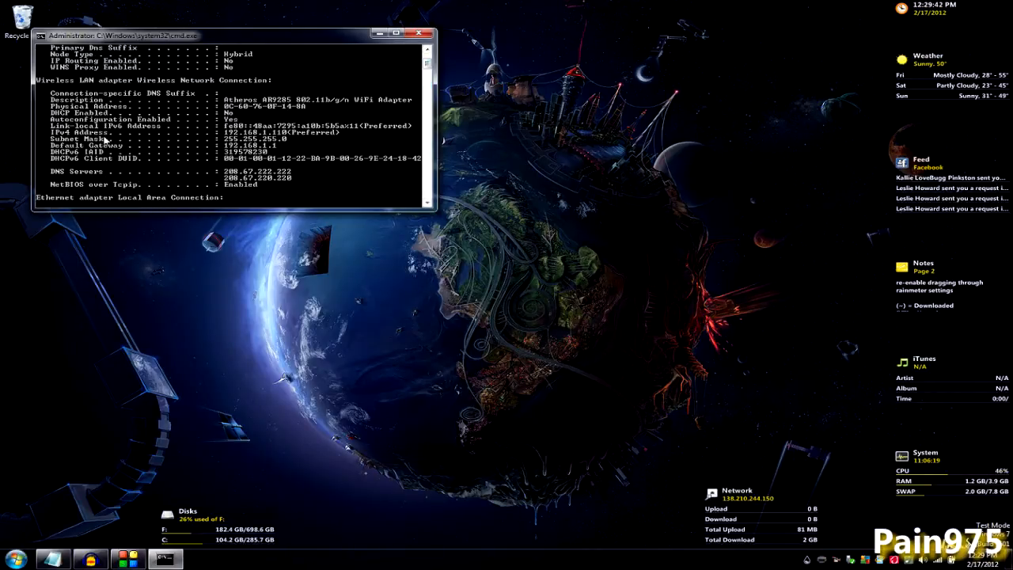
{"action": "mouse_move", "coordinate": [135, 134]}
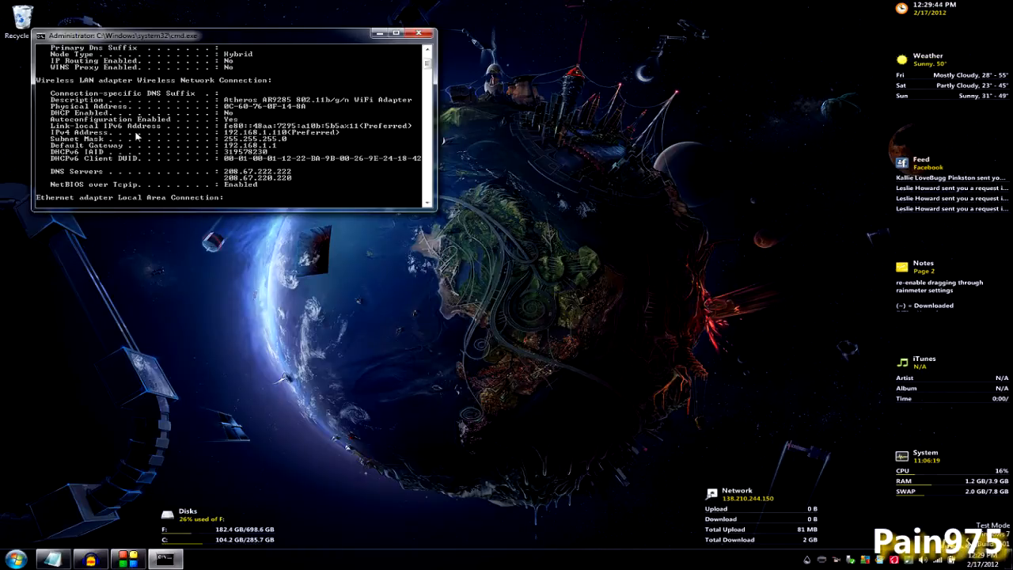
{"action": "mouse_move", "coordinate": [284, 136]}
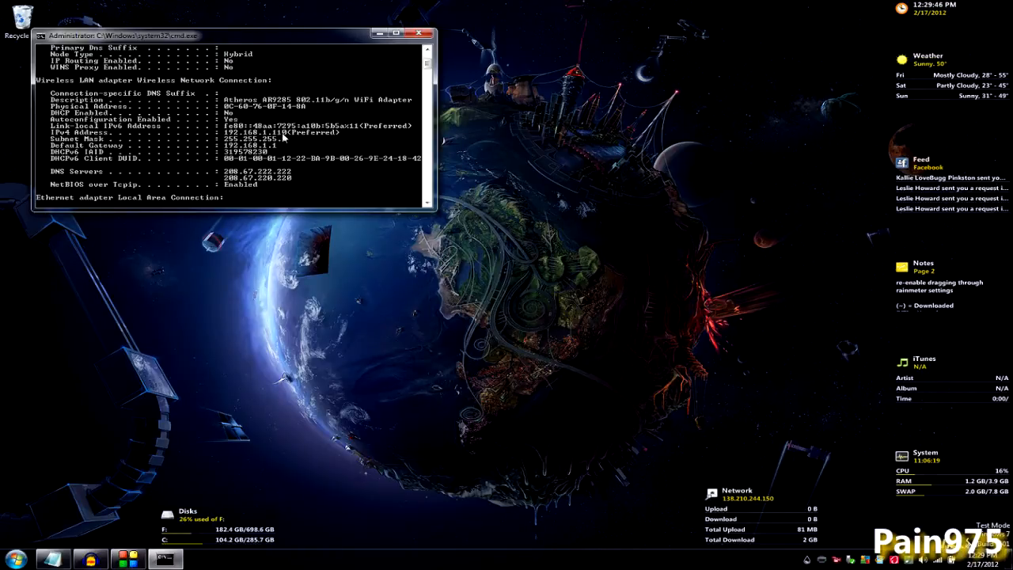
{"action": "mouse_move", "coordinate": [335, 135]}
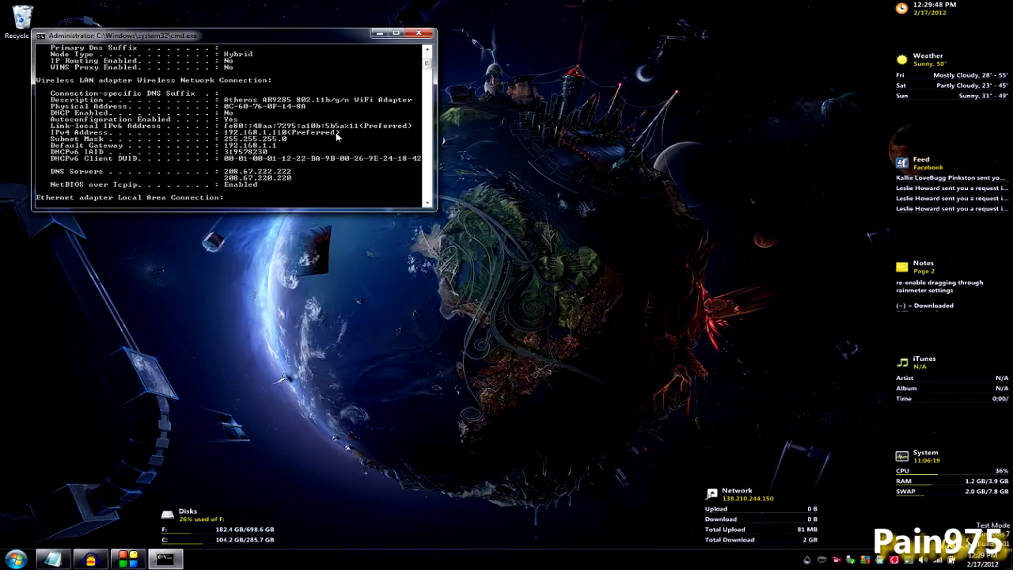
{"action": "mouse_move", "coordinate": [325, 139]}
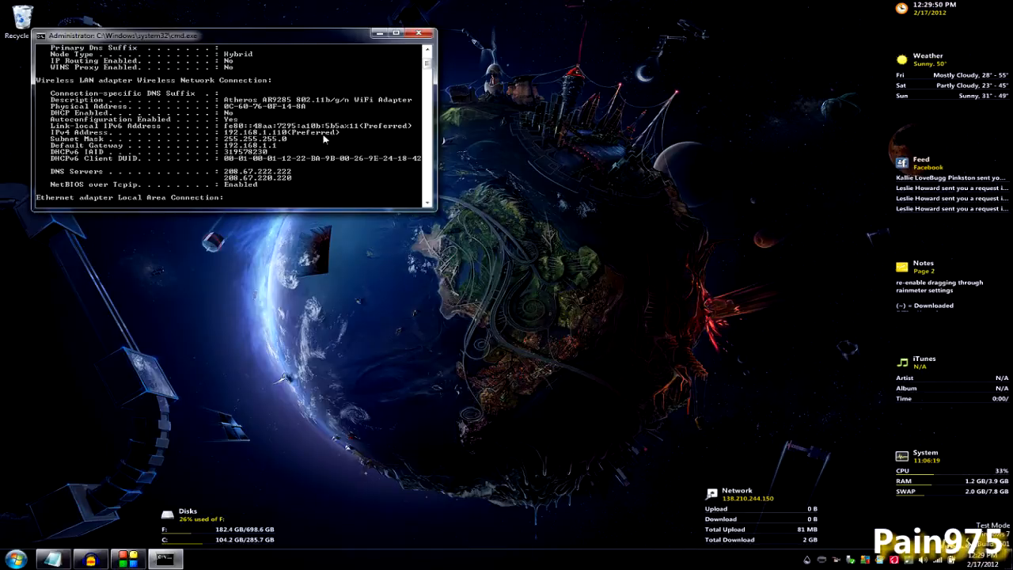
{"action": "mouse_move", "coordinate": [304, 135]}
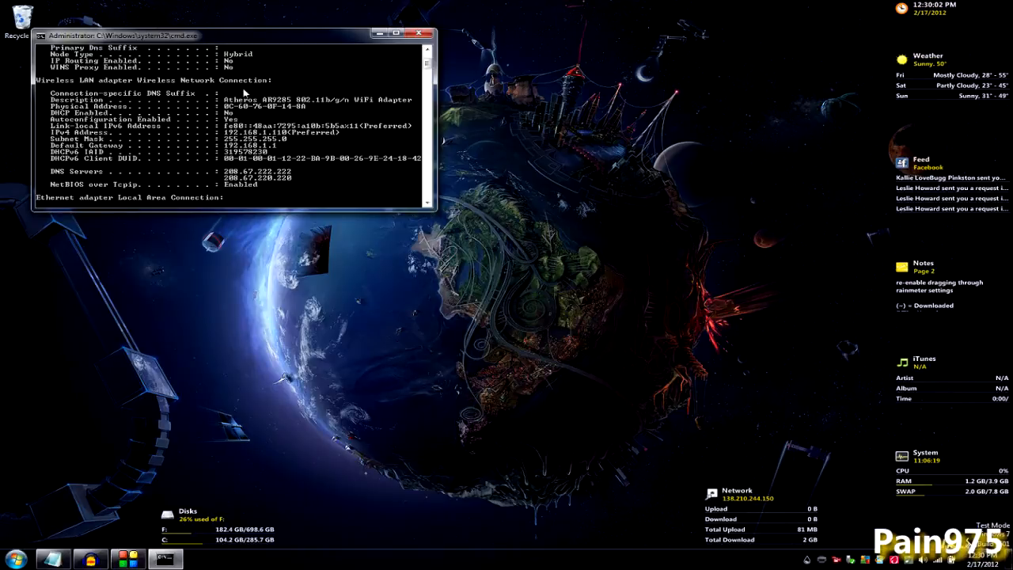
{"action": "left_click", "coordinate": [13, 561]}
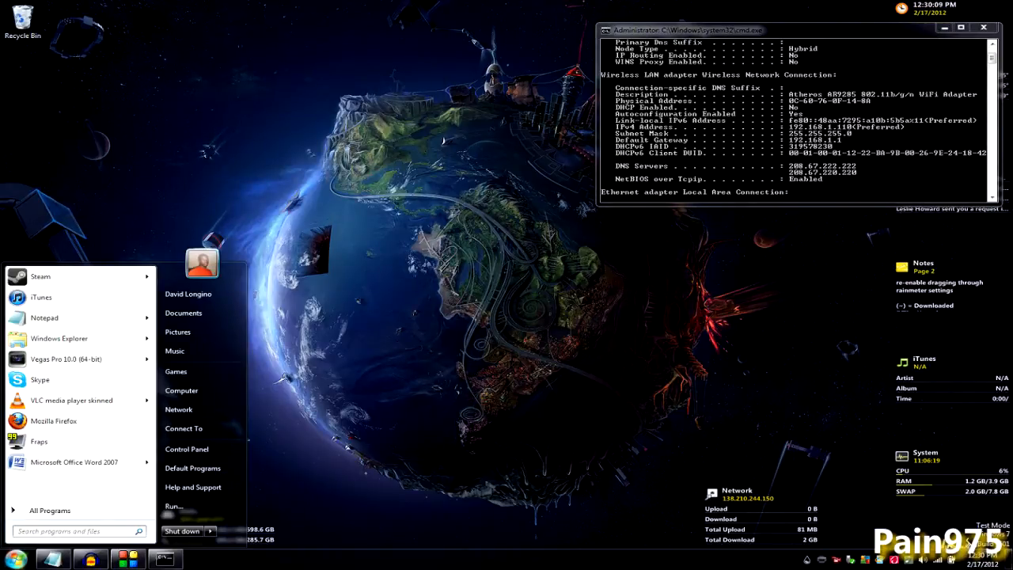
Step: Reach Network and Sharing Center via Control Panel's Network and Internet category
{"action": "left_click", "coordinate": [187, 450]}
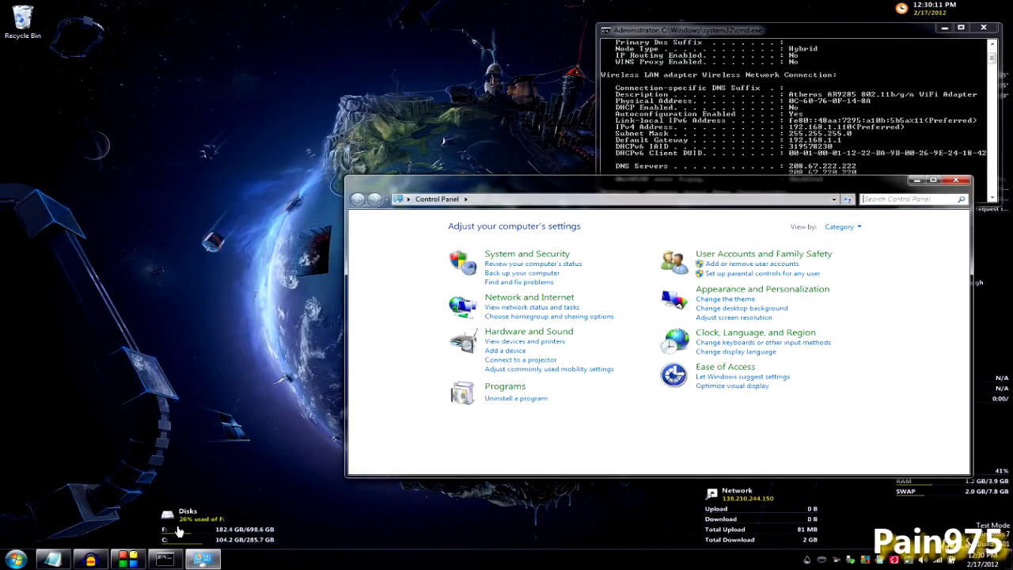
{"action": "left_click", "coordinate": [529, 298]}
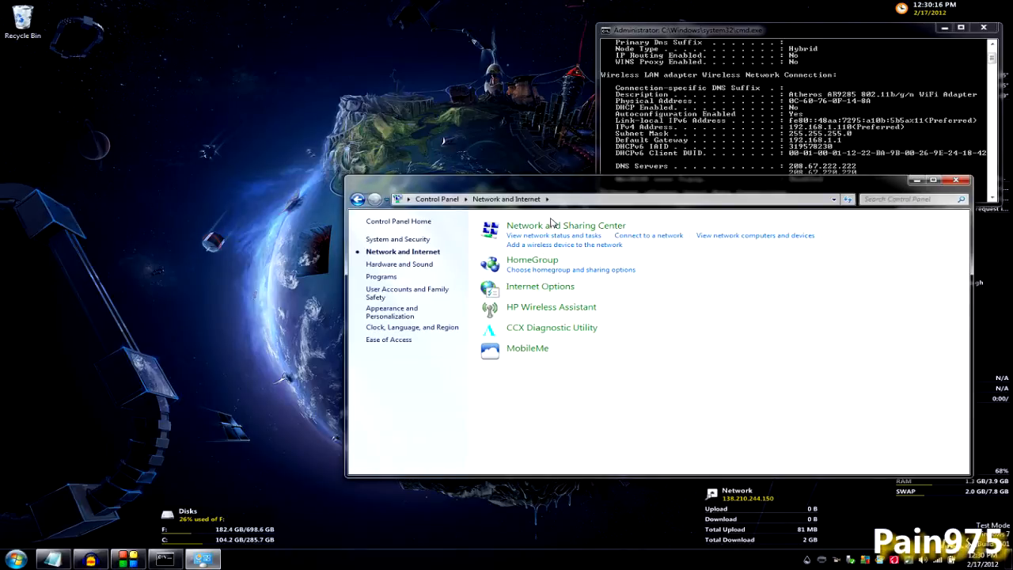
{"action": "left_click", "coordinate": [566, 225]}
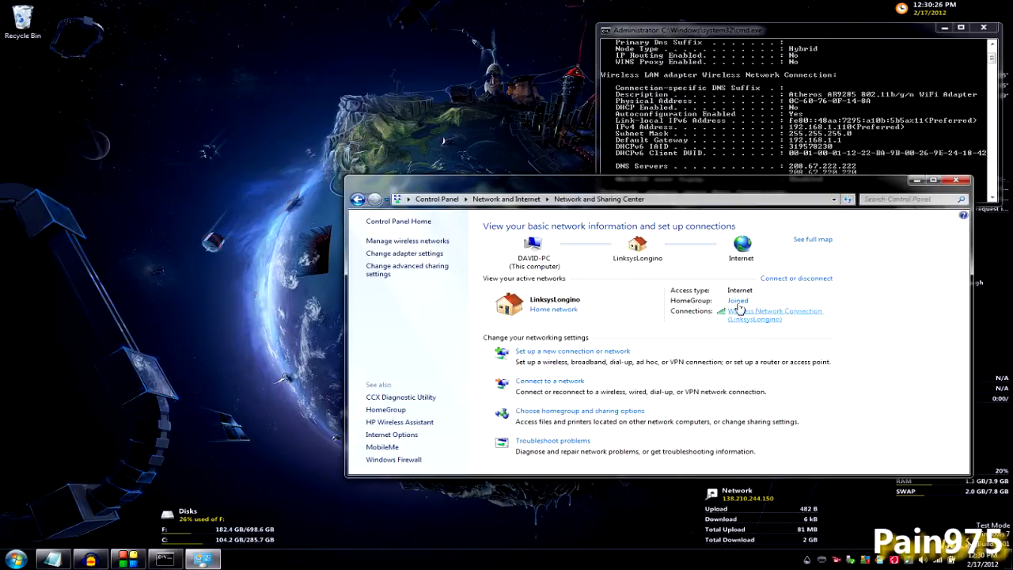
Step: Show the Wireless Network Connection's Internet Protocol Version 4 (TCP/IPv4) properties
{"action": "left_click", "coordinate": [776, 313]}
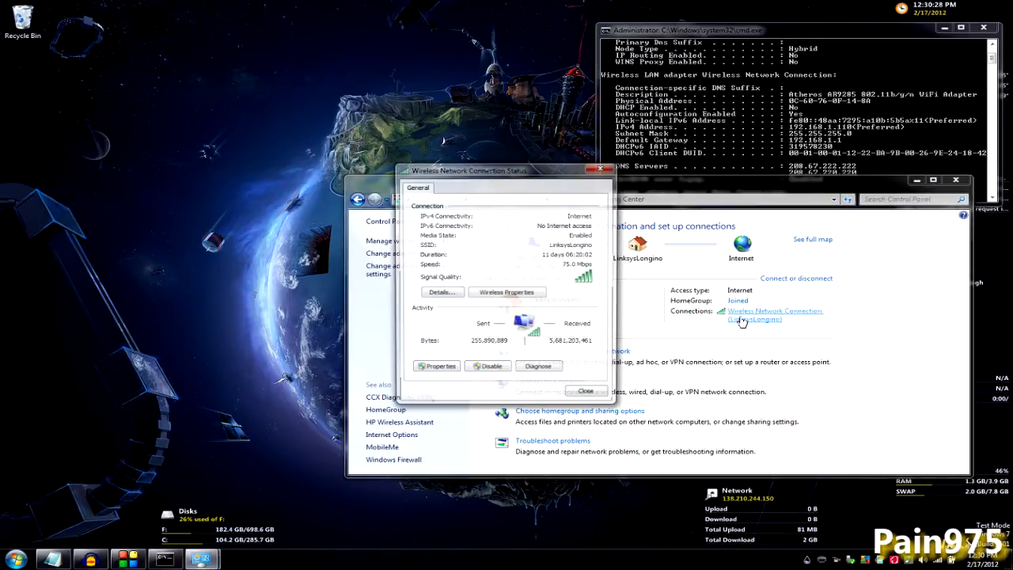
{"action": "left_click", "coordinate": [506, 292]}
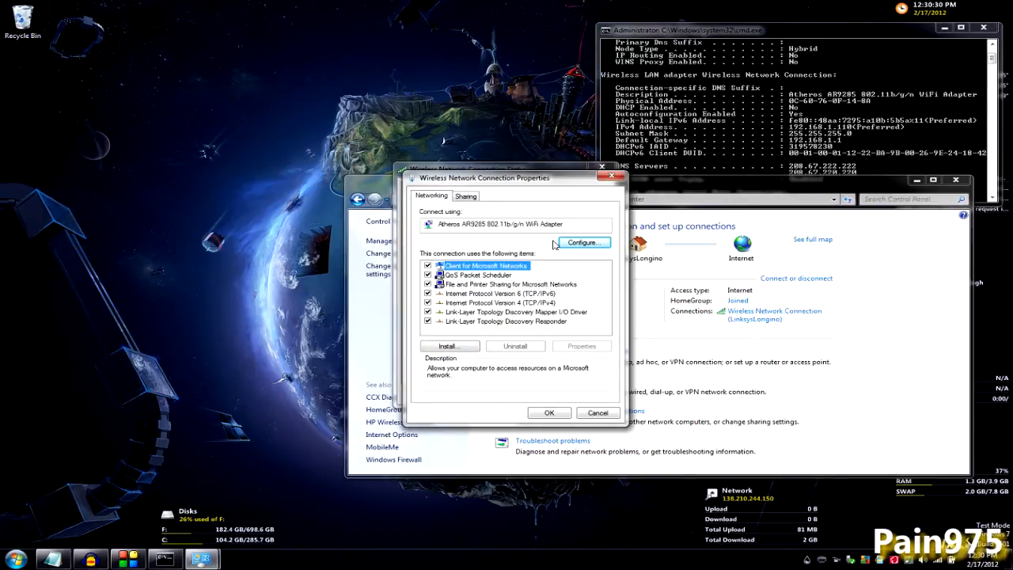
{"action": "left_click", "coordinate": [500, 302]}
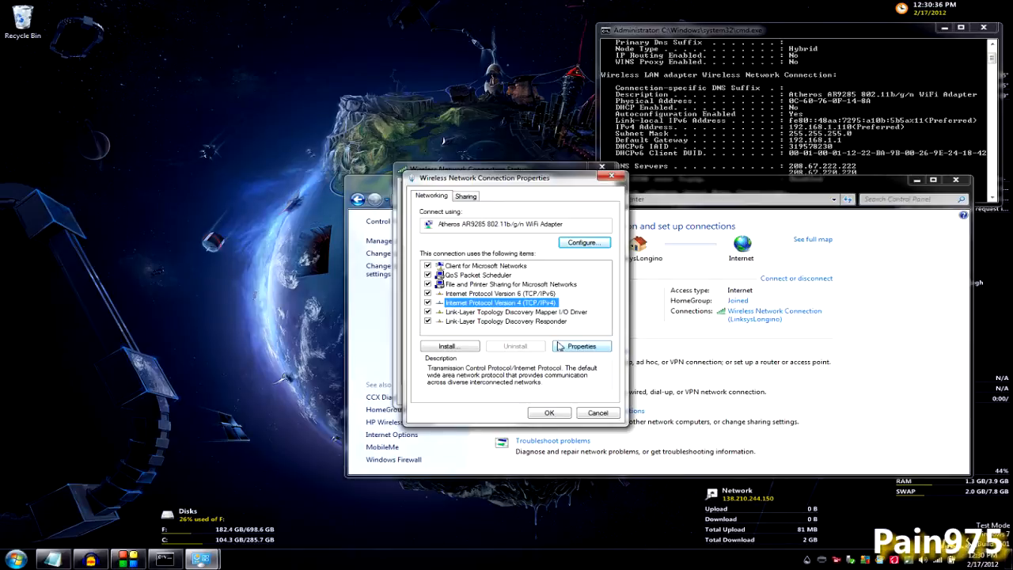
{"action": "left_click", "coordinate": [581, 345]}
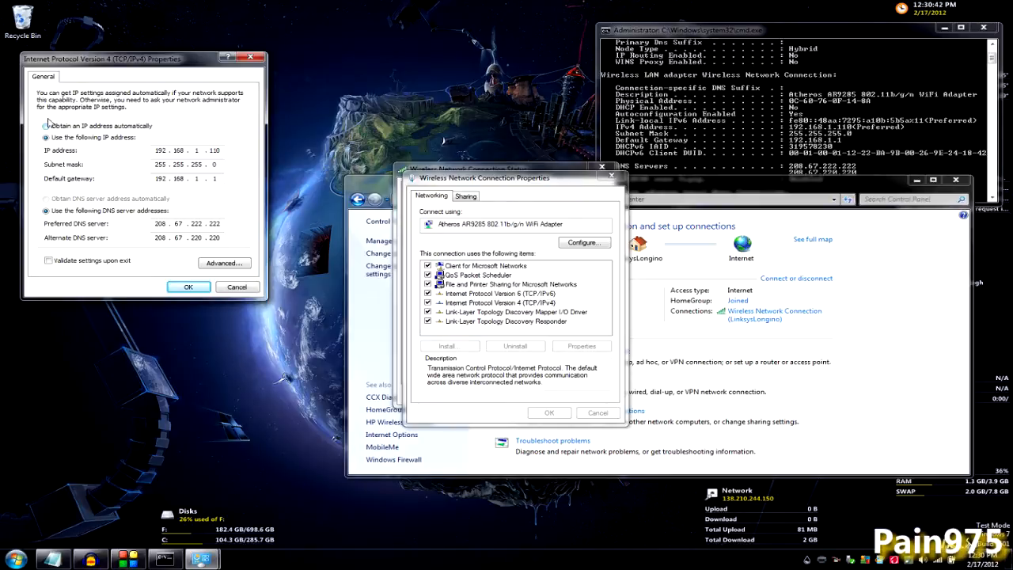
Step: Switch IPv4 to 'Use the following IP address' with the address field ready for entry
{"action": "left_click", "coordinate": [46, 126]}
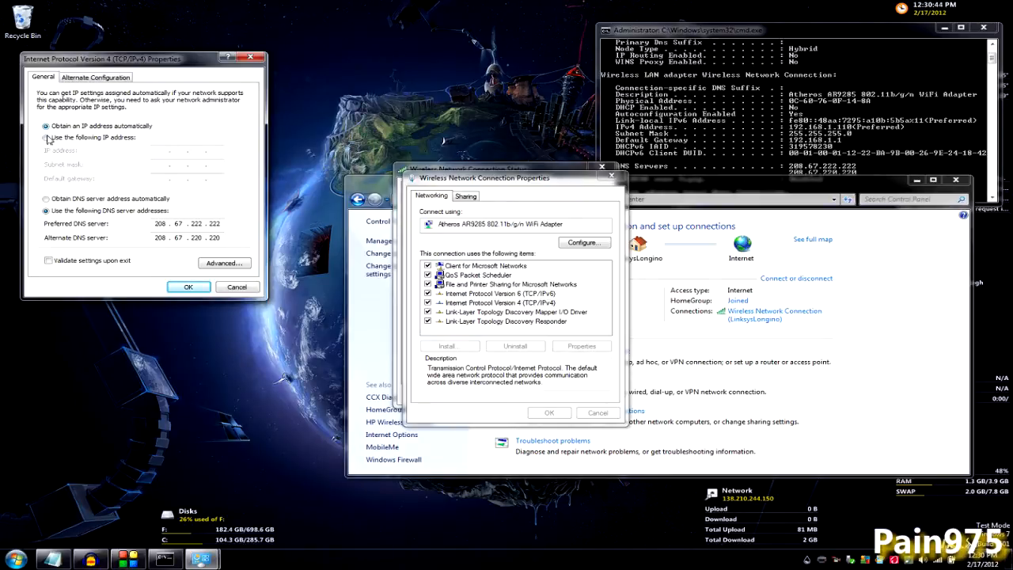
{"action": "left_click", "coordinate": [46, 136]}
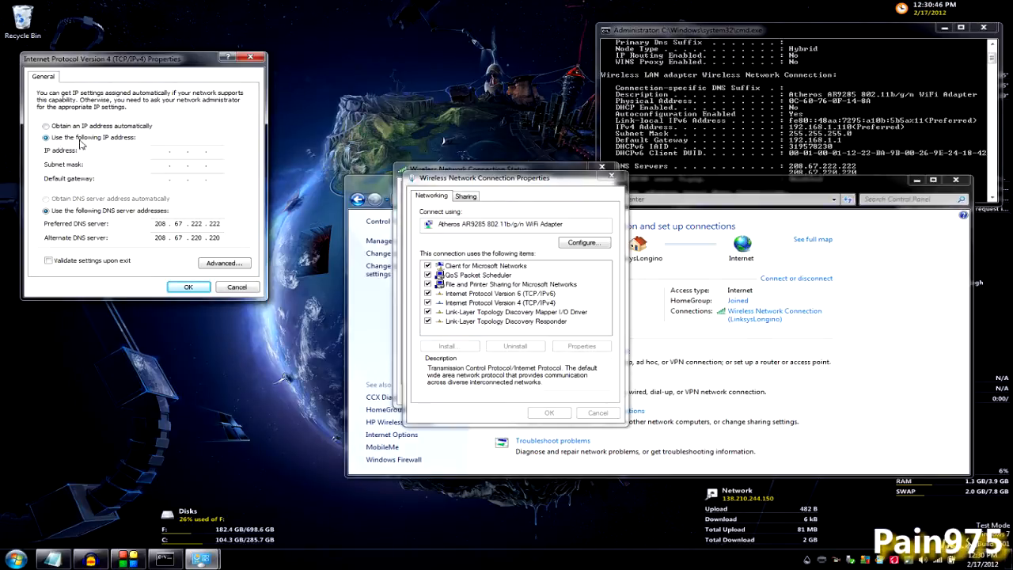
{"action": "left_click", "coordinate": [187, 150]}
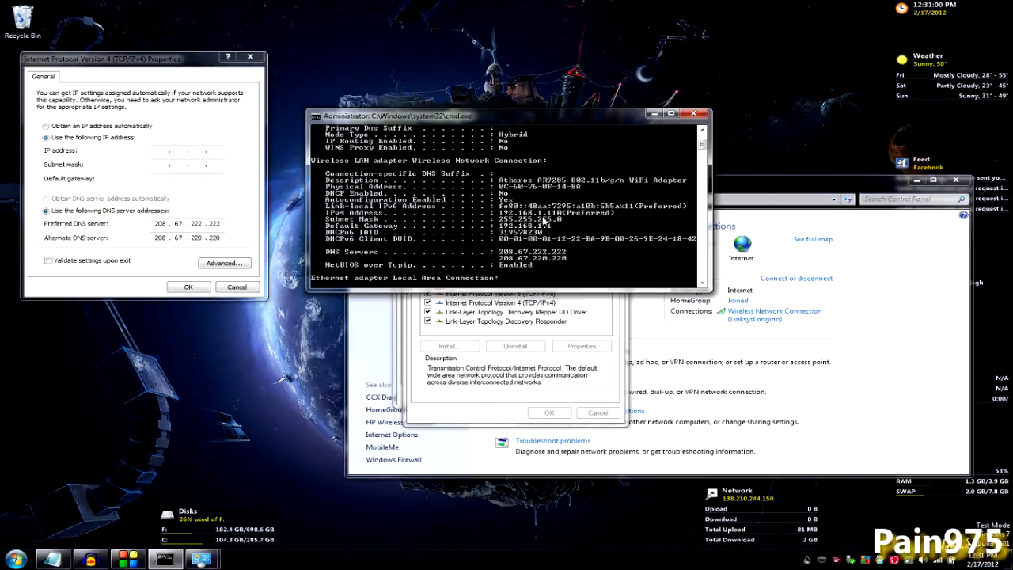
{"action": "mouse_move", "coordinate": [247, 136]}
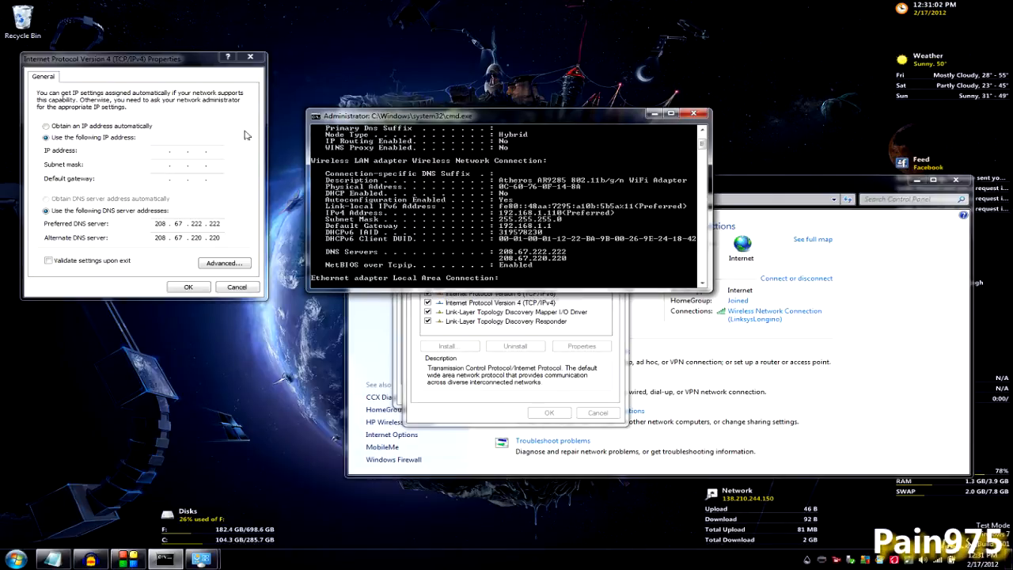
Step: Begin entering the IP address 192, with subnet mask 255.255.255.0 appearing
{"action": "type", "text": "192 . 168 . 1 ."}
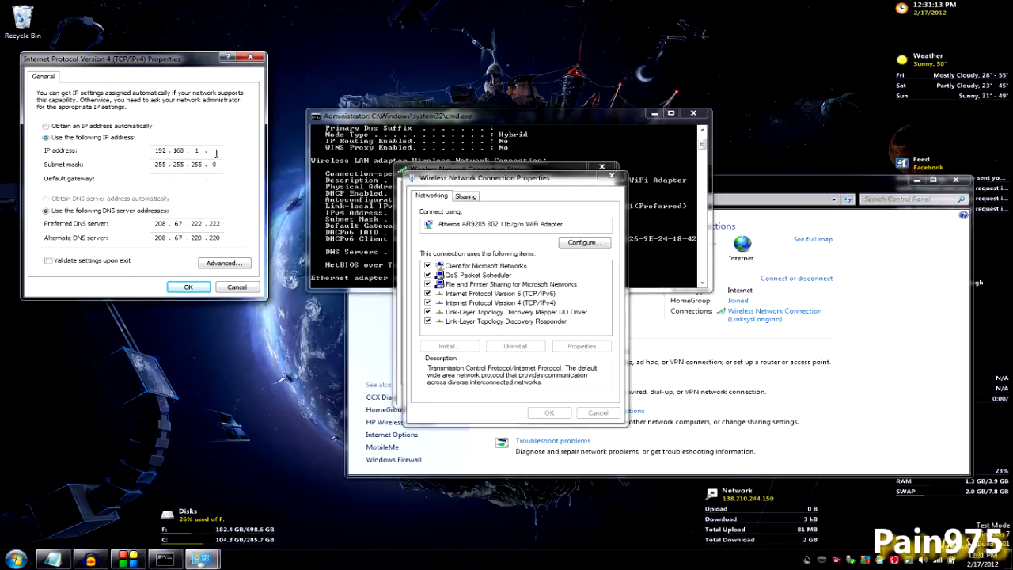
Step: Complete the address 192.168.1.110 and enter the default gateway starting 192.168.1
{"action": "type", "text": "10"}
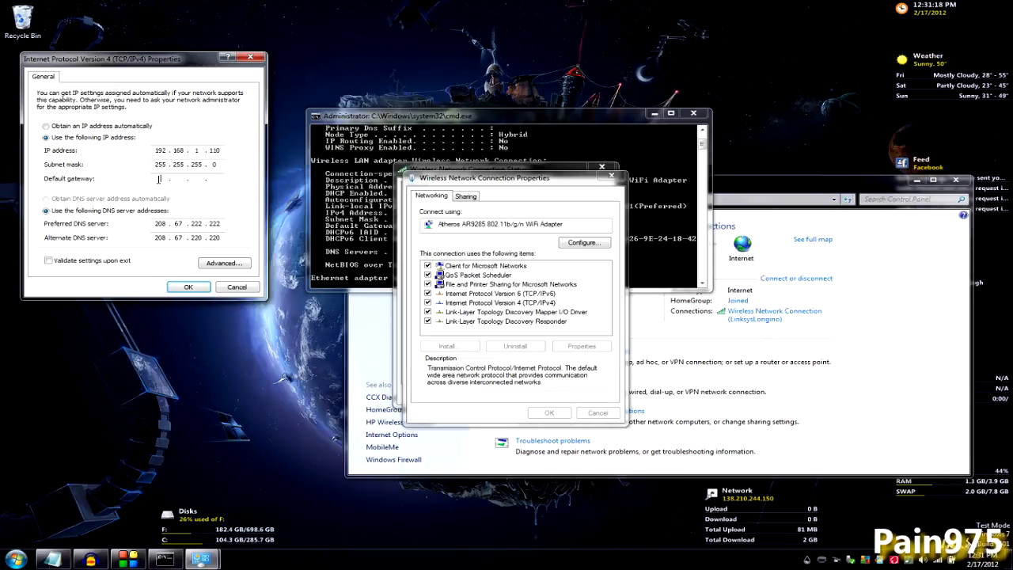
{"action": "type", "text": "192.168.1."}
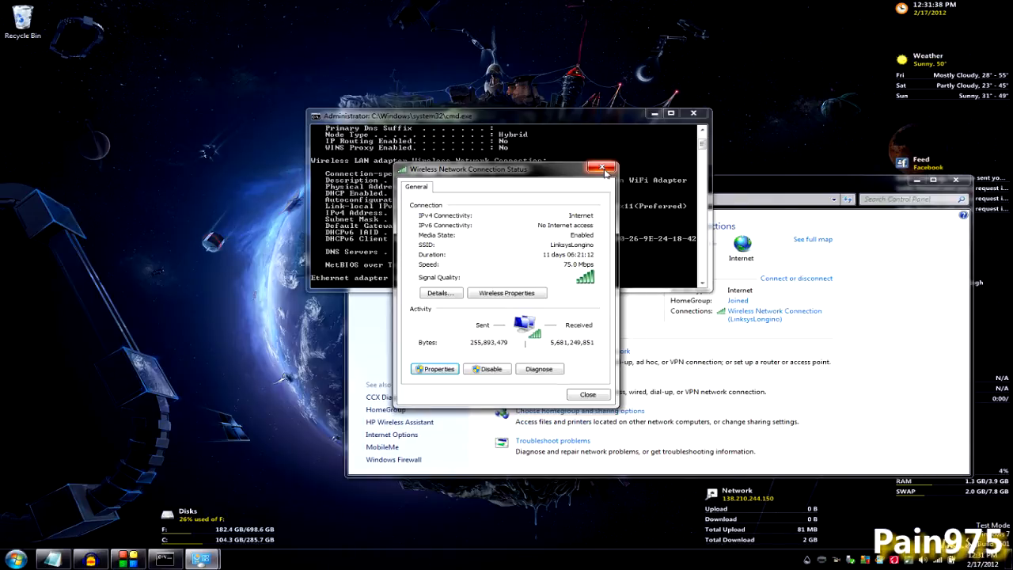
Step: Apply the static settings and close the connection status window and Command Prompt
{"action": "left_click", "coordinate": [604, 167]}
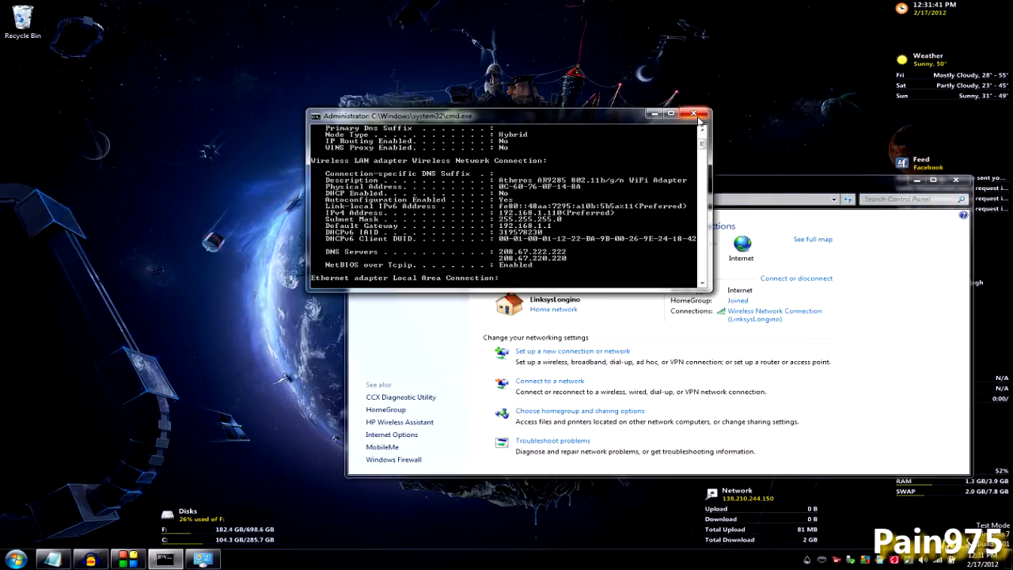
{"action": "left_click", "coordinate": [694, 114]}
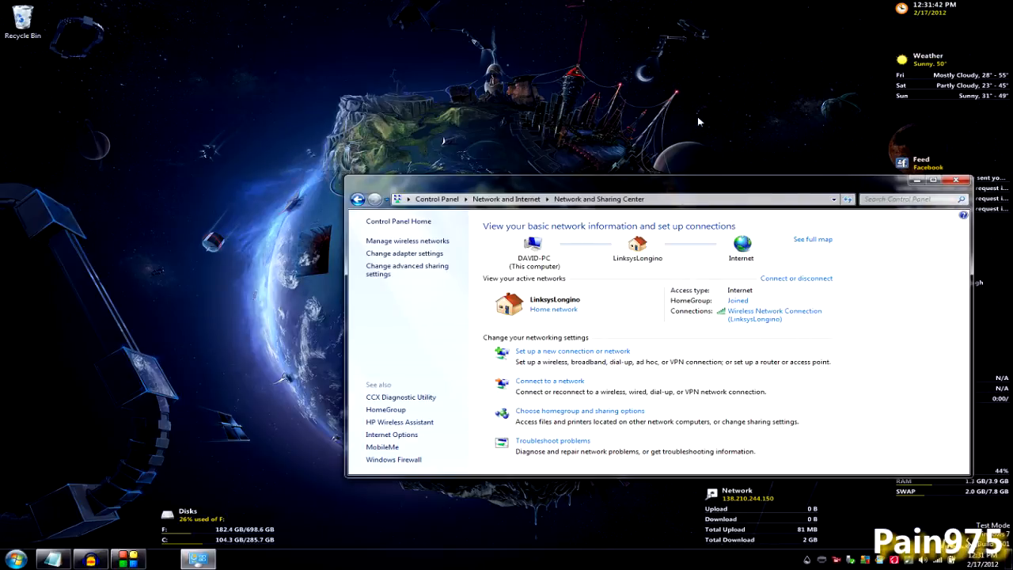